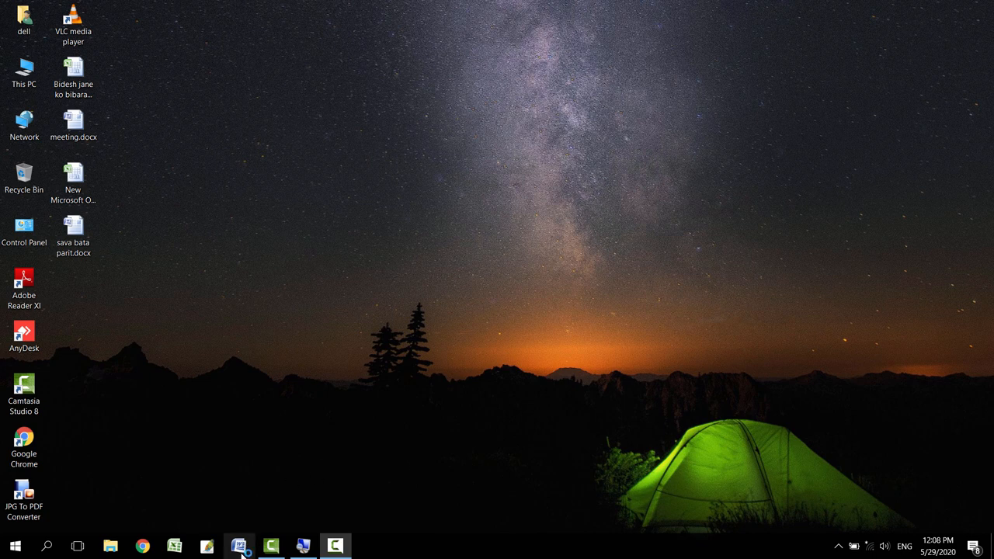
Start Microsoft Word with a new blank document
left_click(239, 546)
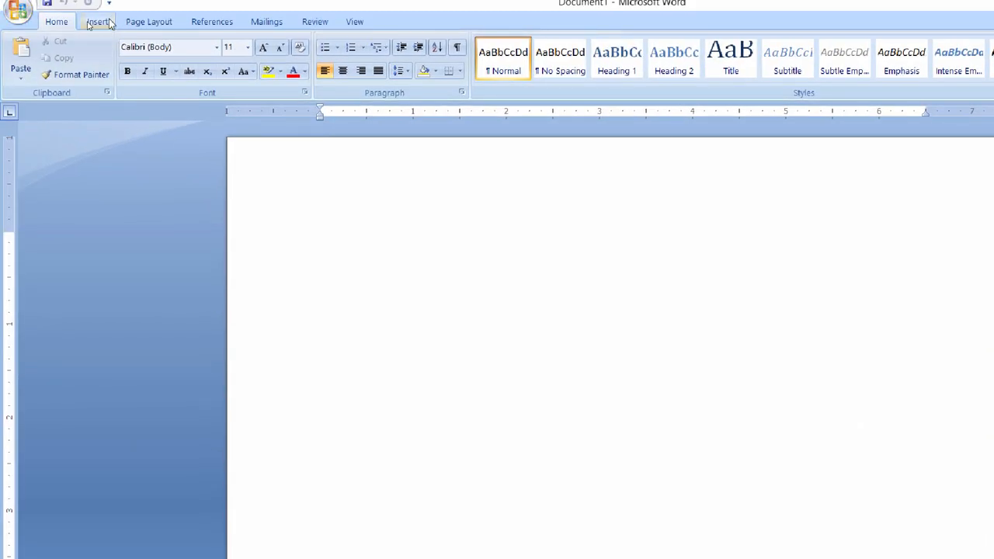
Draw two overlapping outline-only ovals side by side as the Venn circles
left_click(97, 22)
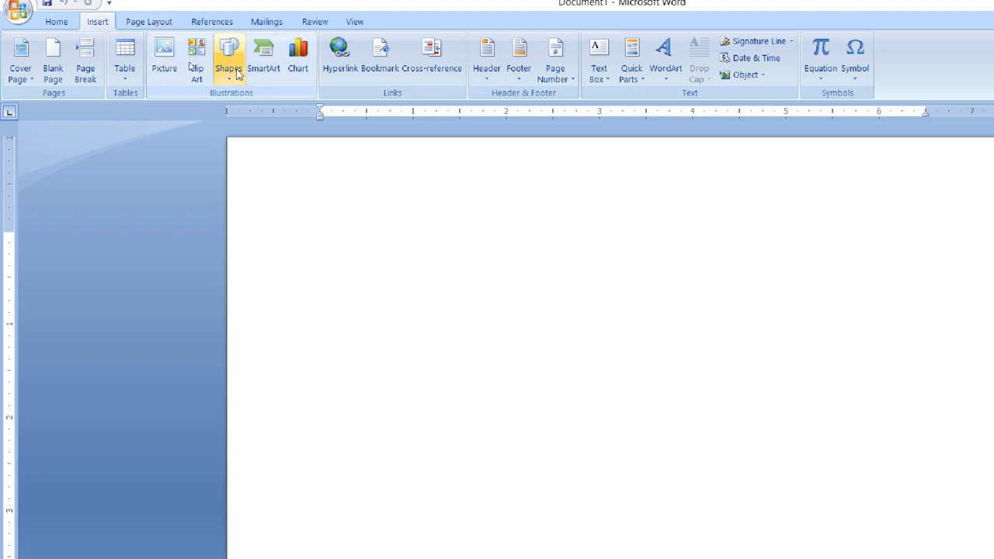
left_click(229, 59)
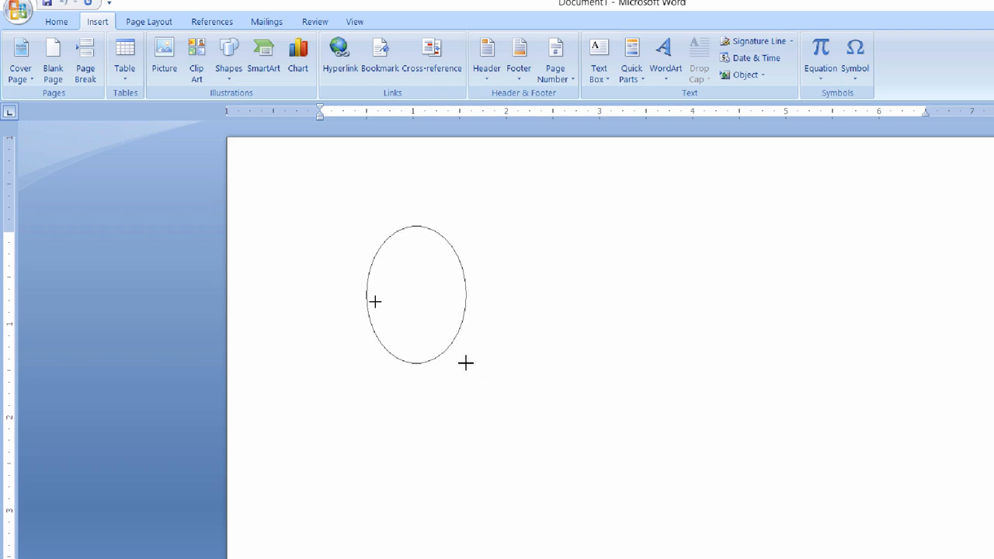
left_click_drag(376, 302, 466, 364)
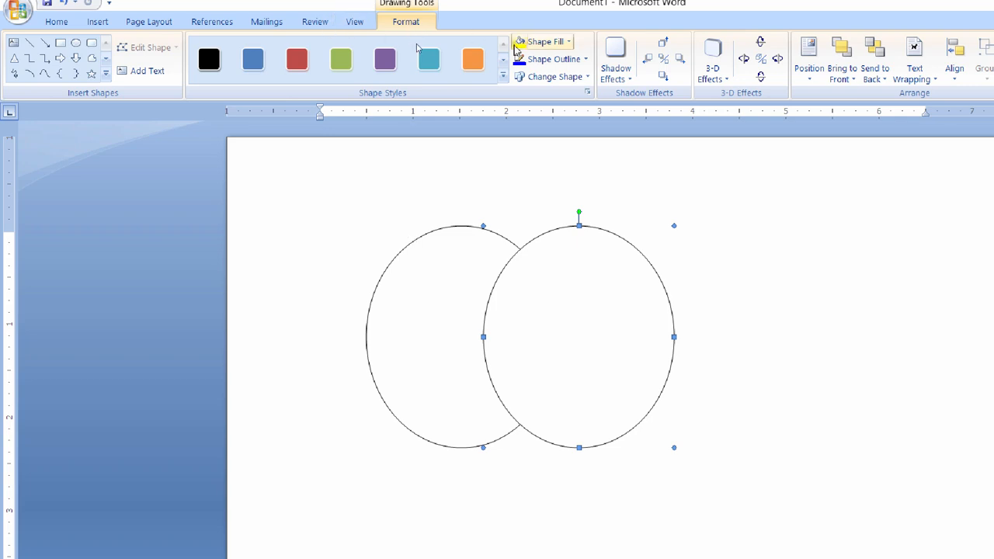
left_click(543, 40)
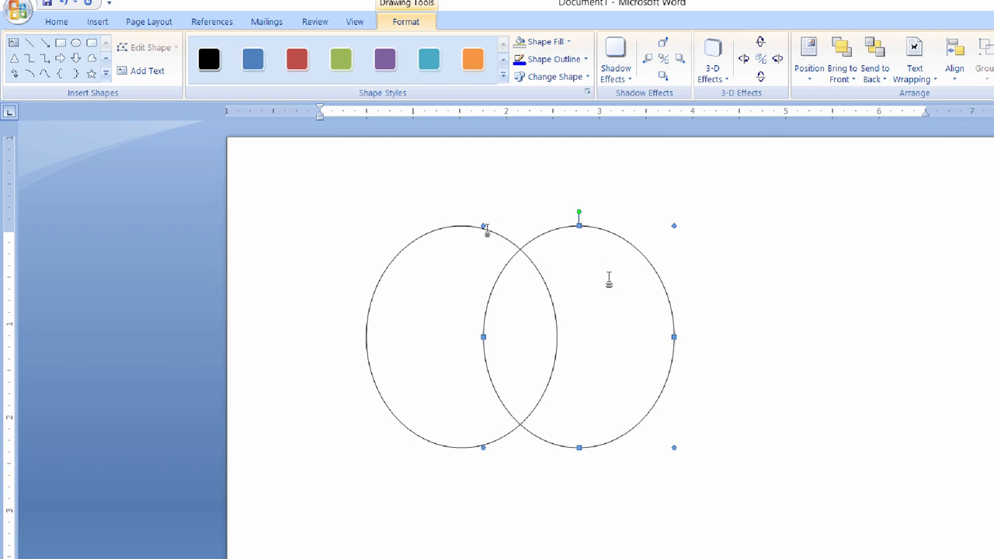
mouse_move(544, 354)
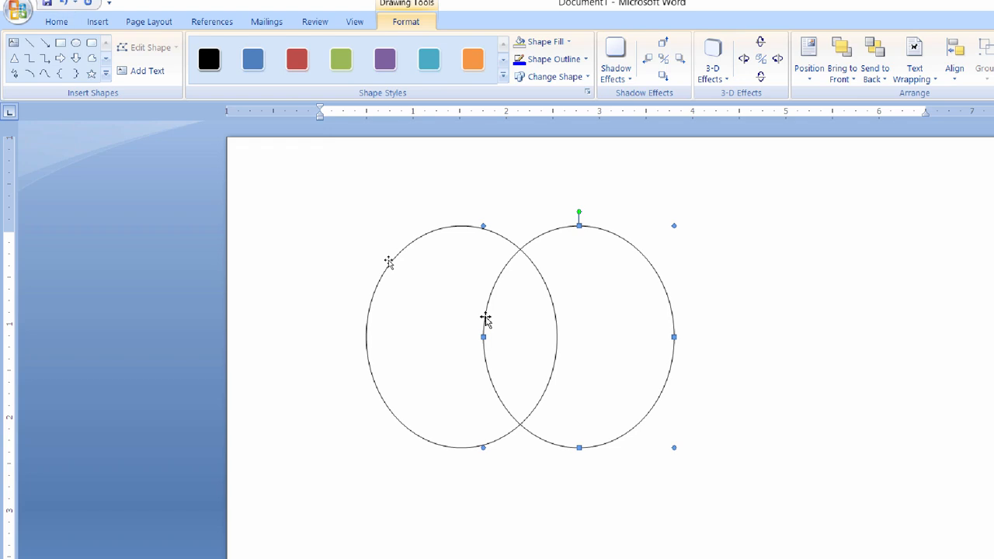
mouse_move(90, 35)
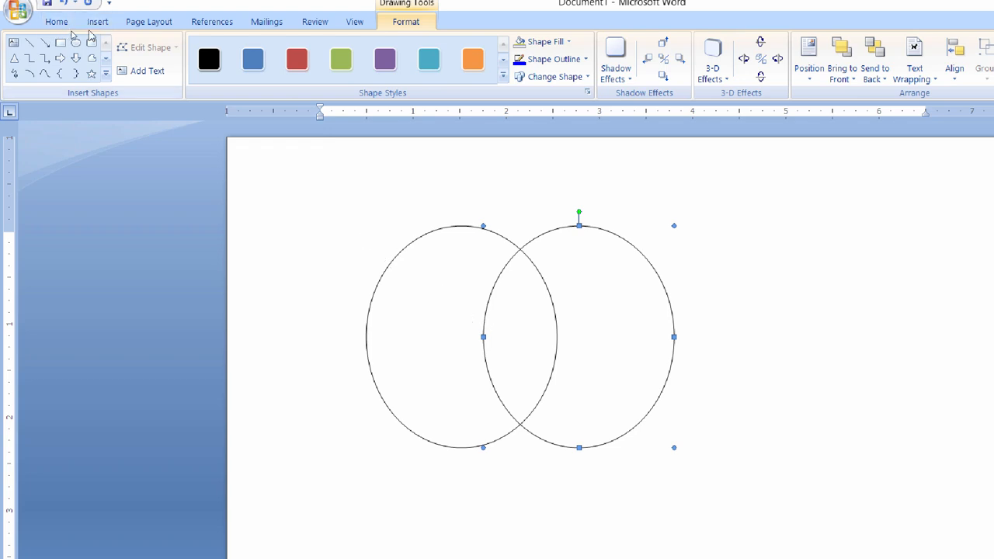
Draw a plain text box above the ovals holding the labels A and B
left_click(228, 59)
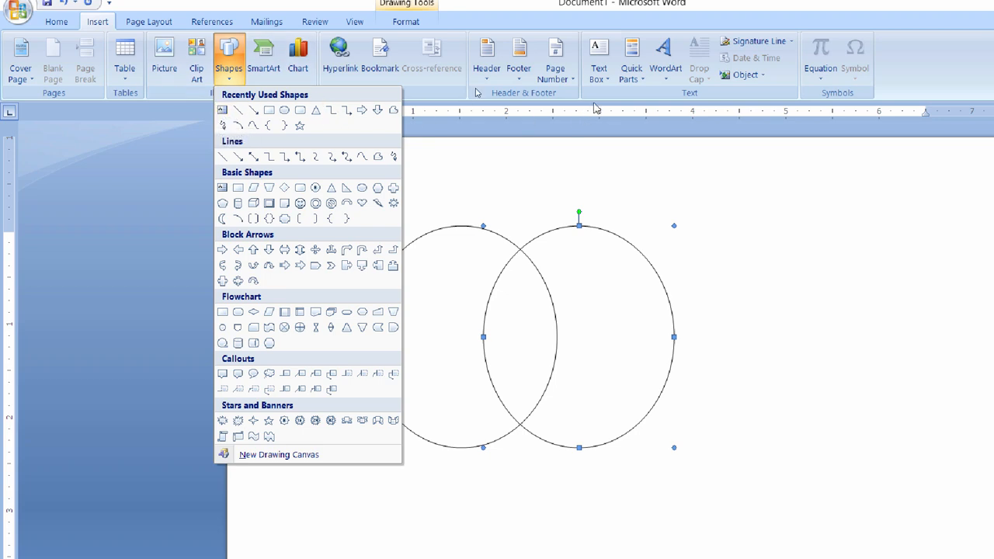
left_click(600, 59)
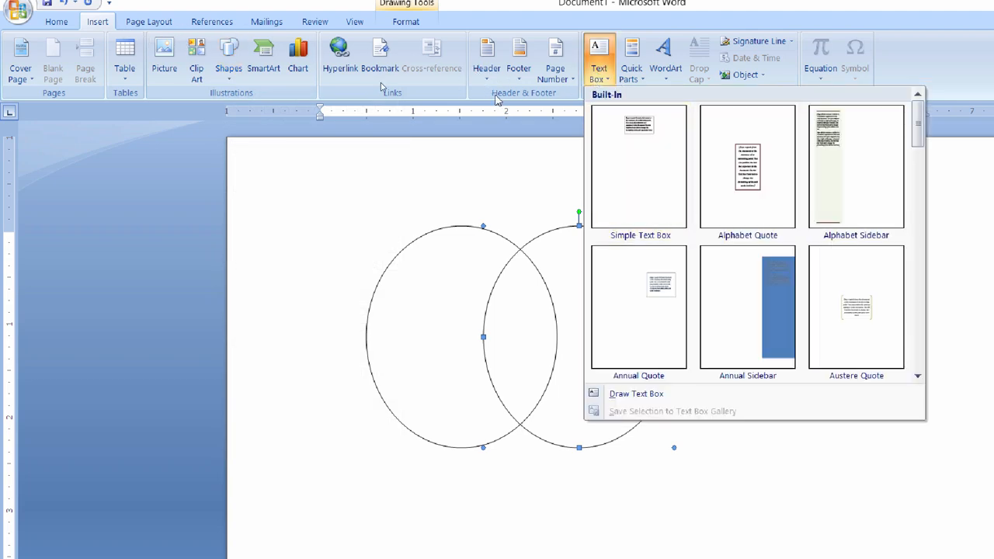
left_click(228, 59)
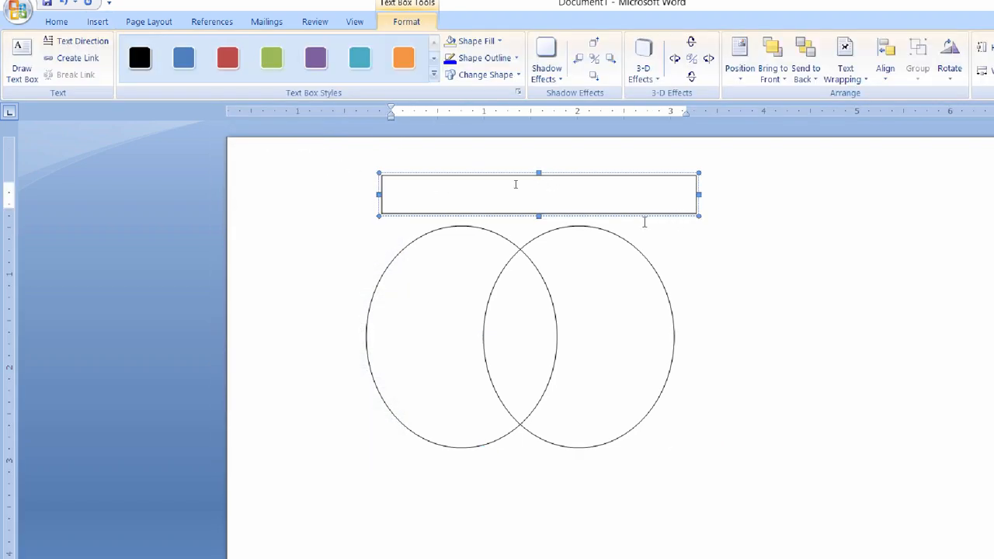
type("A")
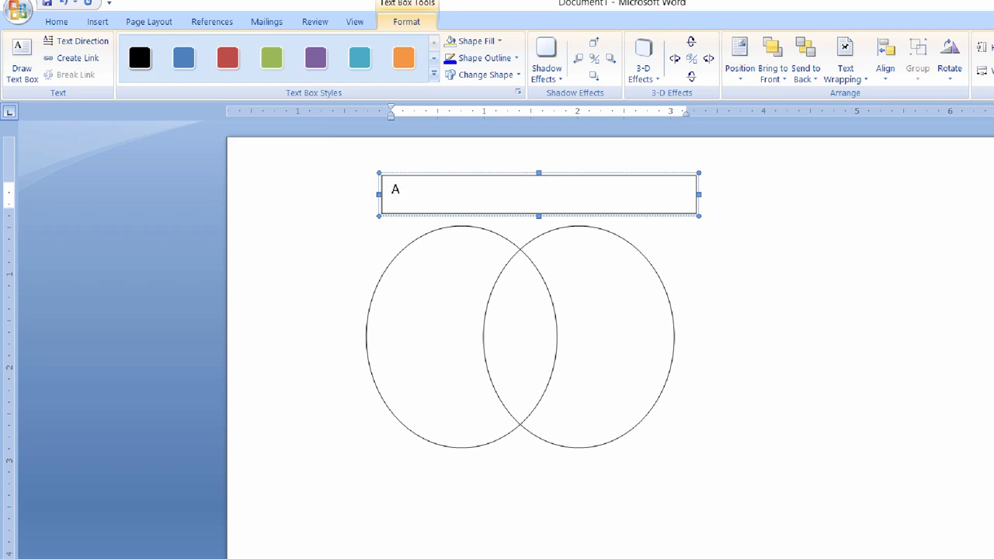
type("B")
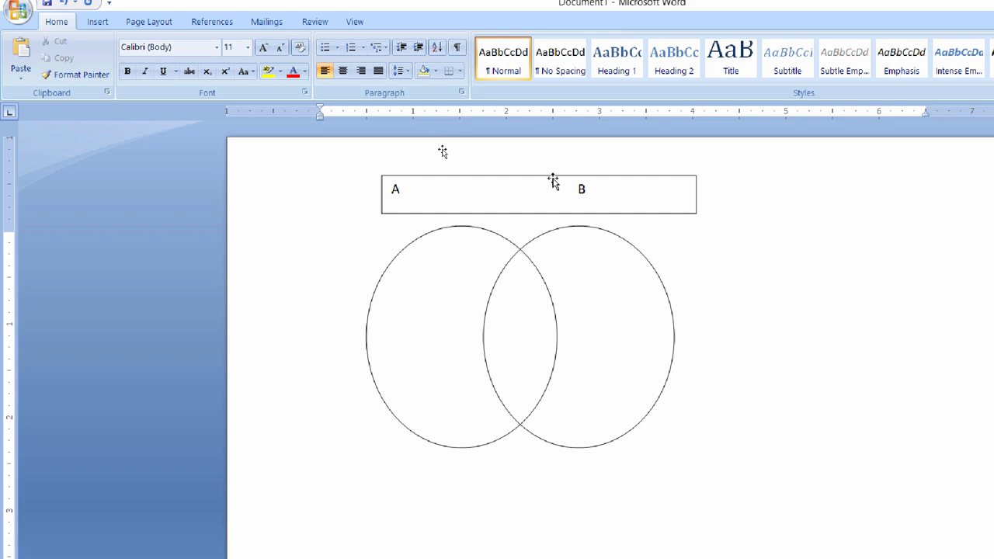
Set the label box to No Outline and No Fill so only A and B remain
left_click(538, 192)
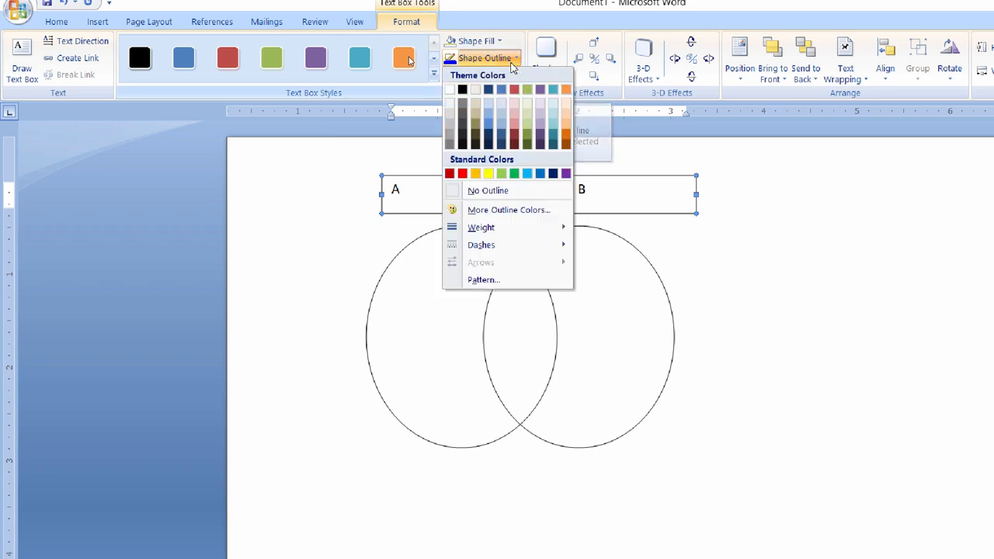
left_click(487, 189)
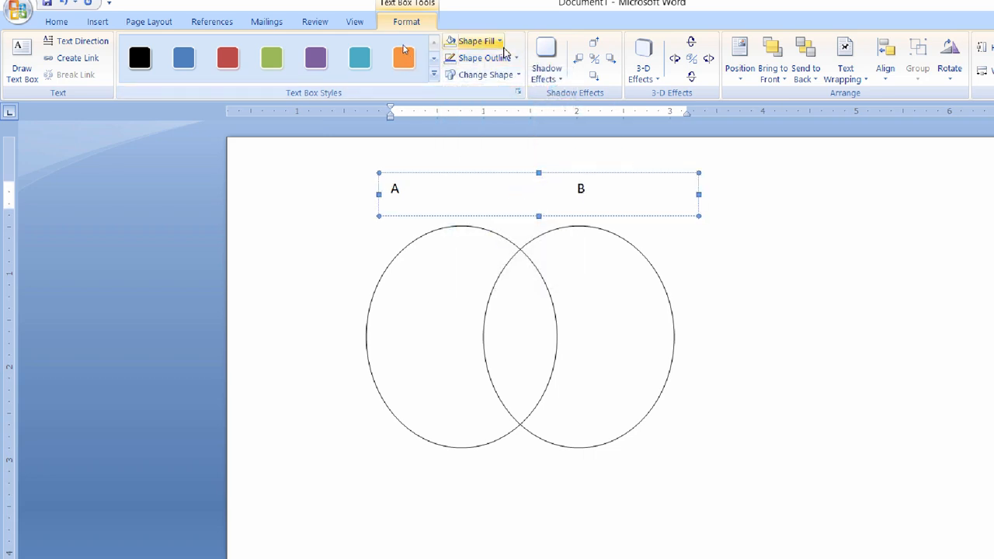
left_click(475, 40)
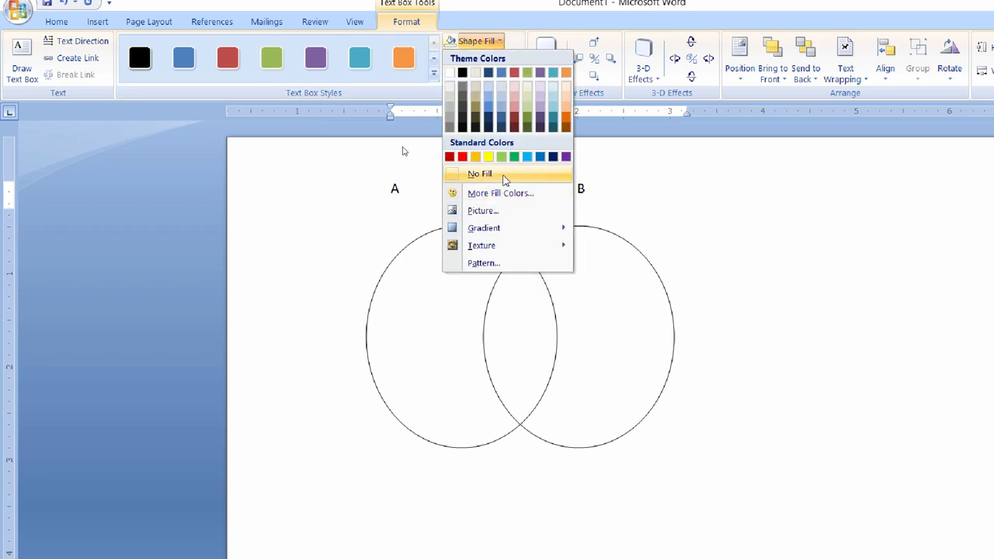
left_click(479, 173)
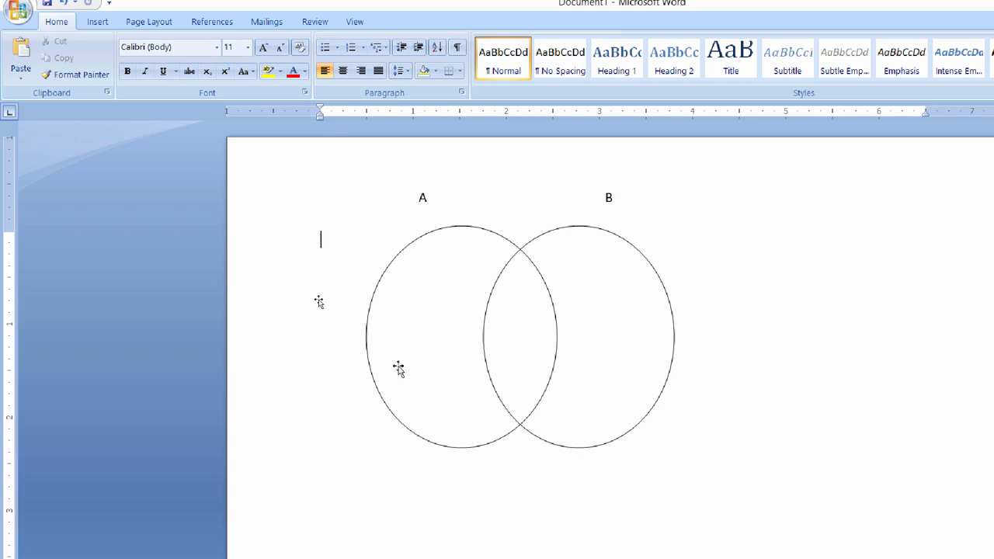
left_click(96, 21)
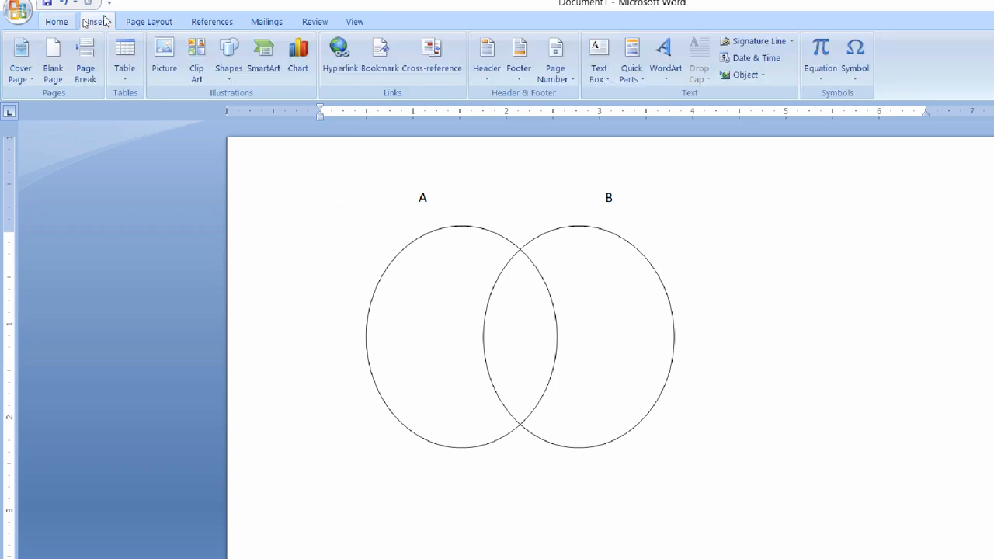
Start drawing a second text box across the two circles
left_click(229, 54)
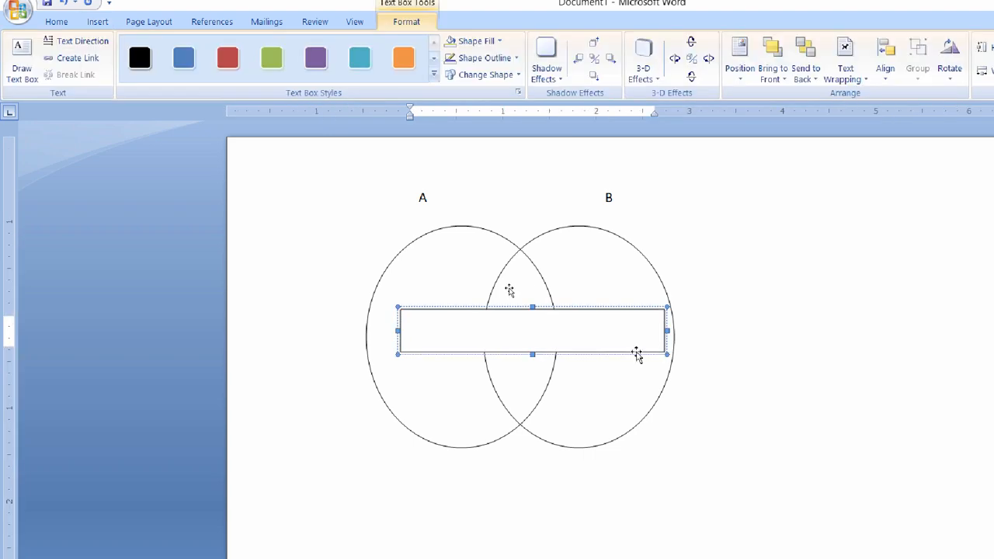
Enter the values 2,3, 5 and 6,7 and strip the box's outline and fill
type("2,3")
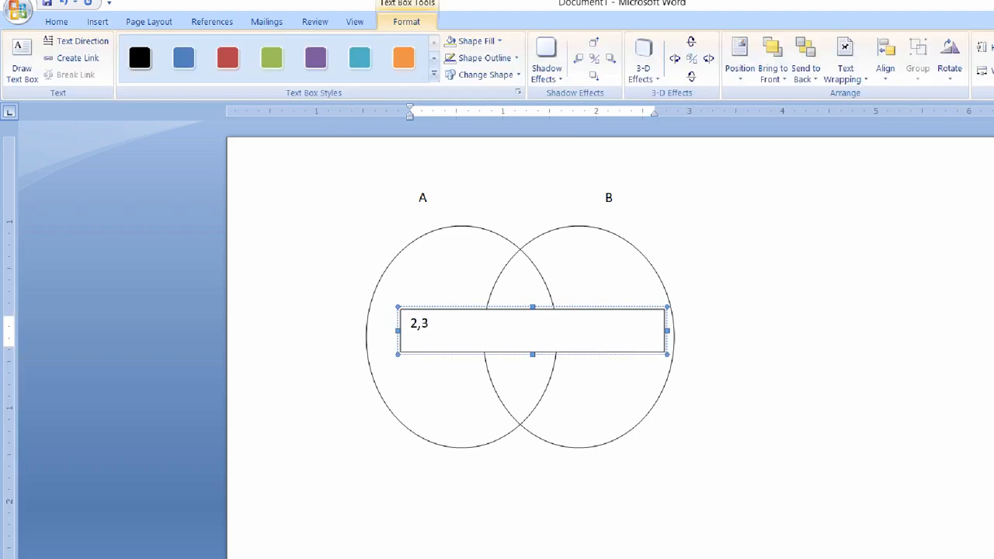
type("5")
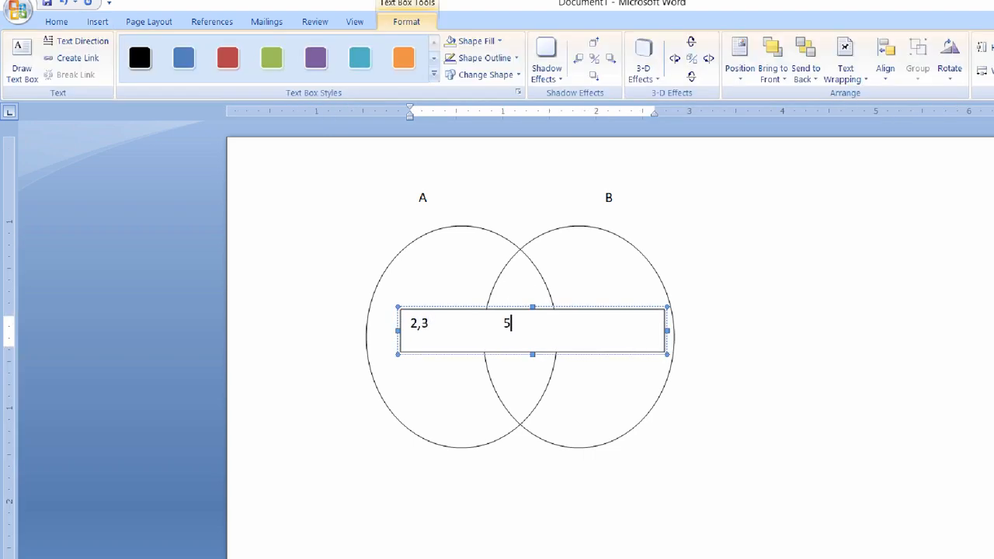
type("6")
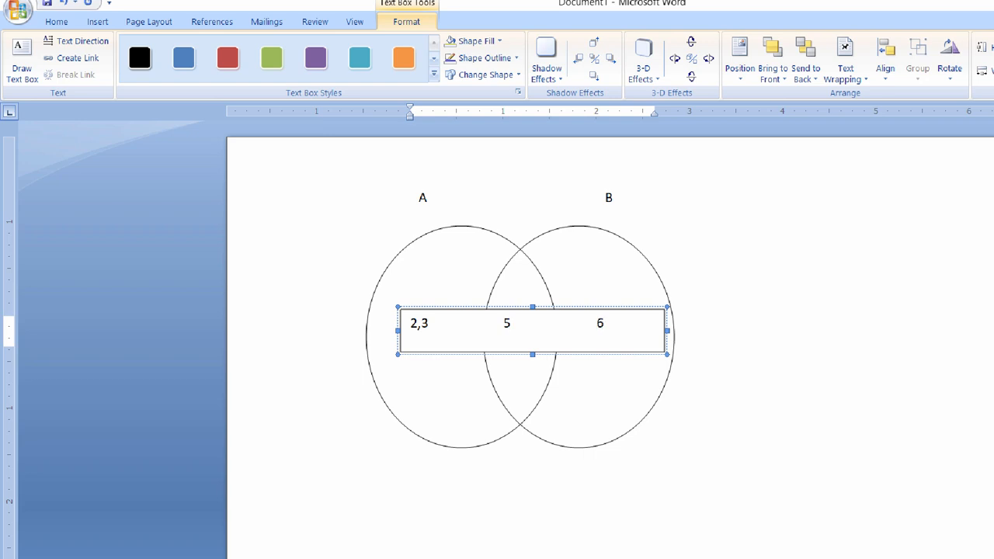
type(",7")
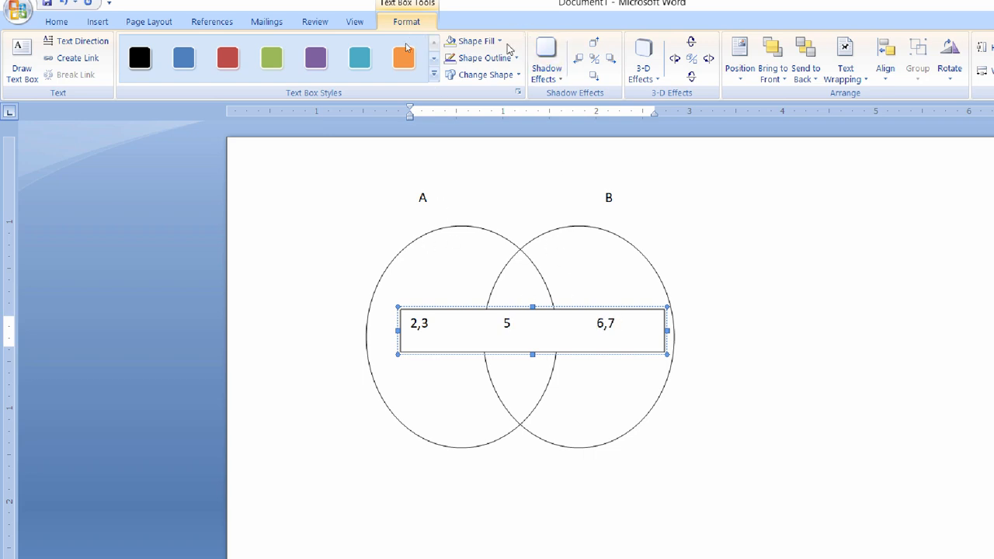
left_click(482, 57)
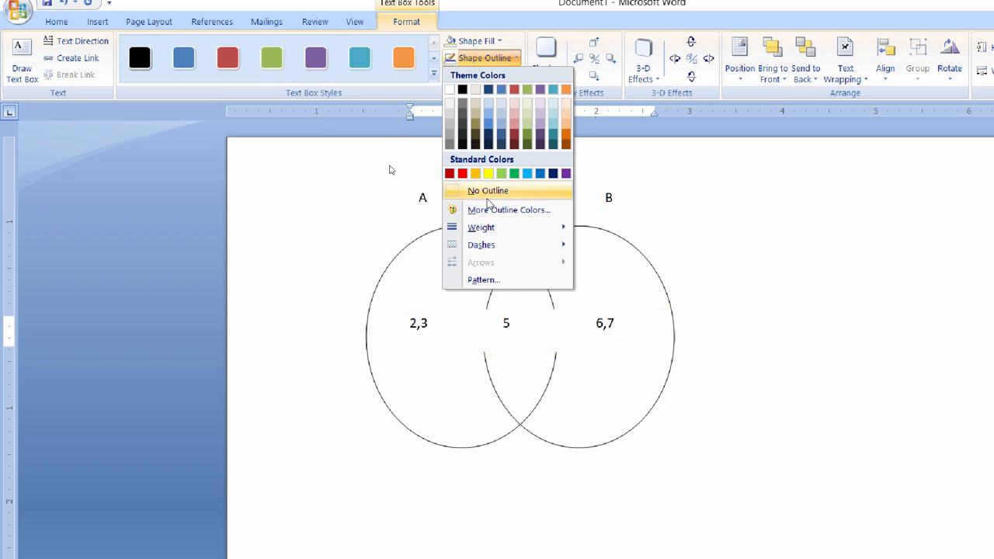
left_click(487, 189)
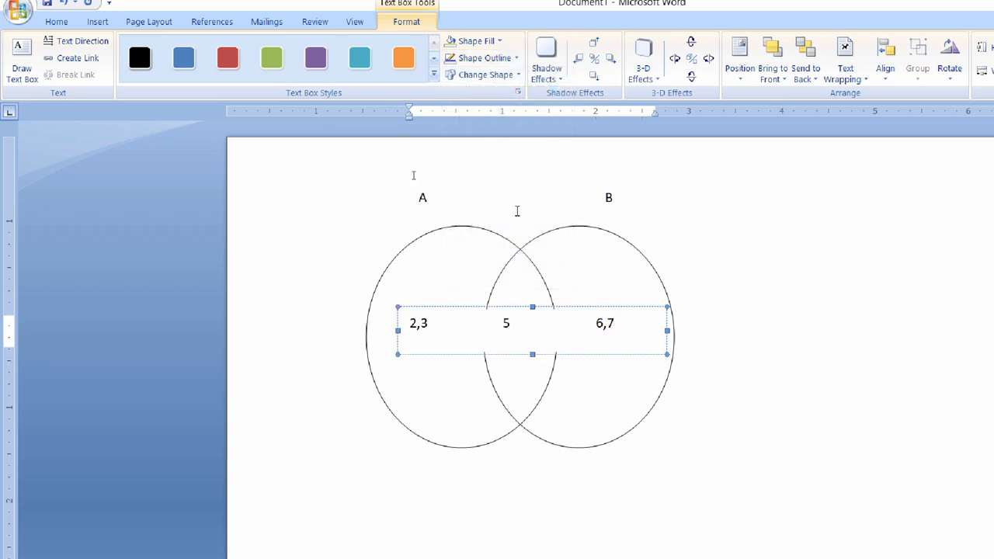
left_click(475, 40)
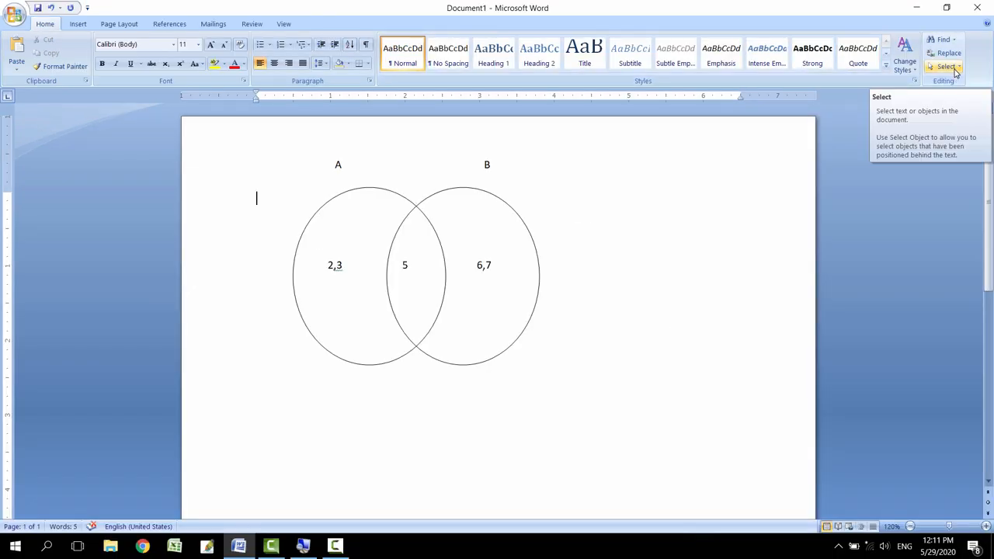
Marquee-select all ovals, labels and values and group them into one object
left_click(946, 67)
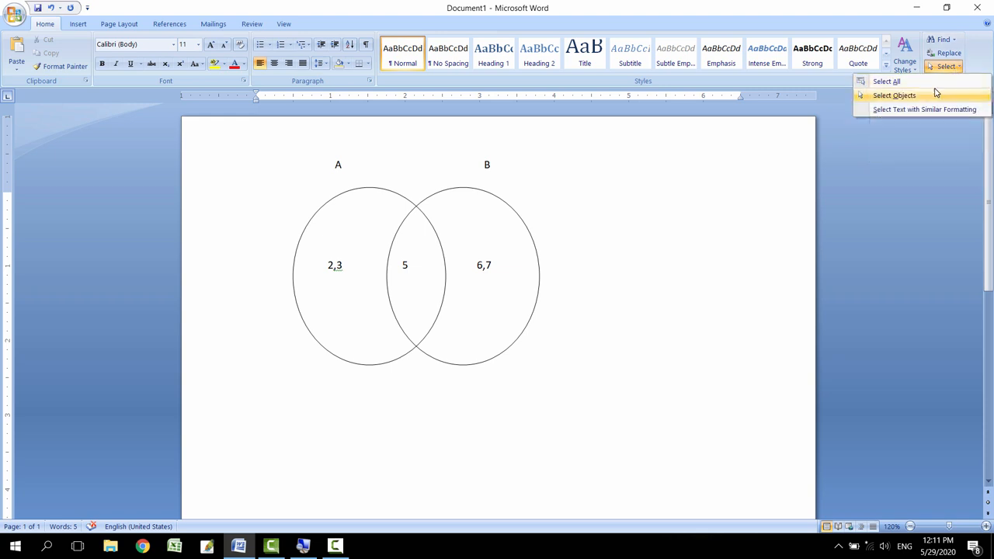
mouse_move(929, 103)
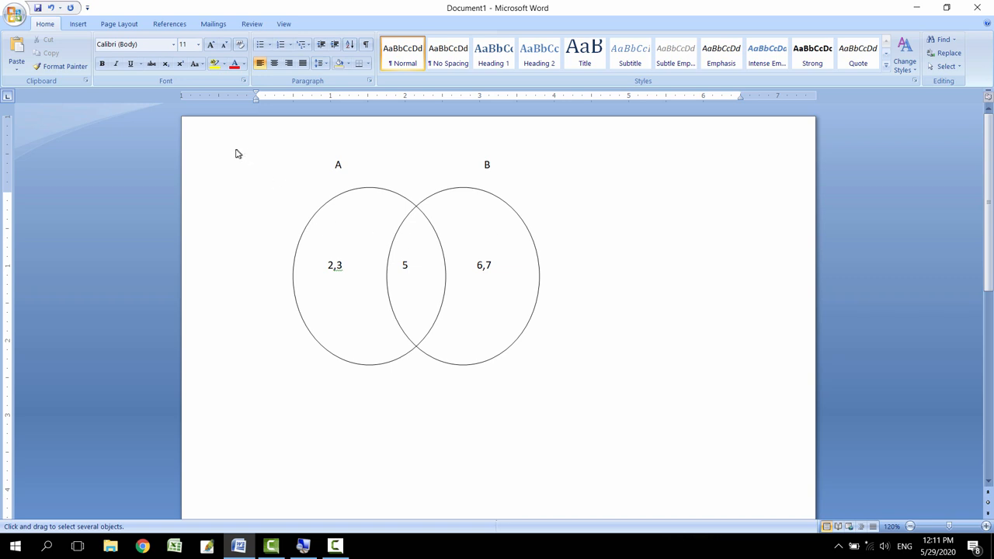
left_click_drag(239, 154, 267, 163)
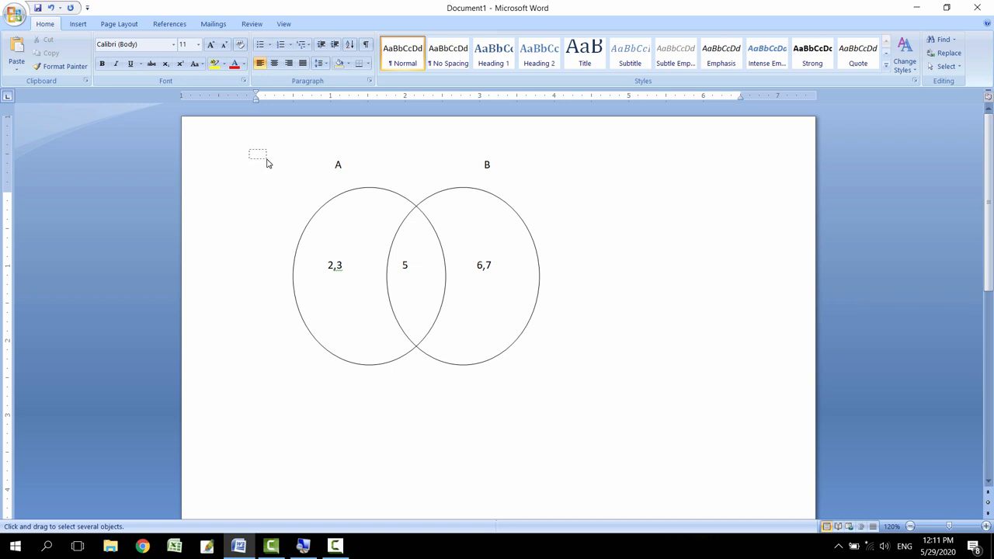
left_click_drag(258, 154, 584, 420)
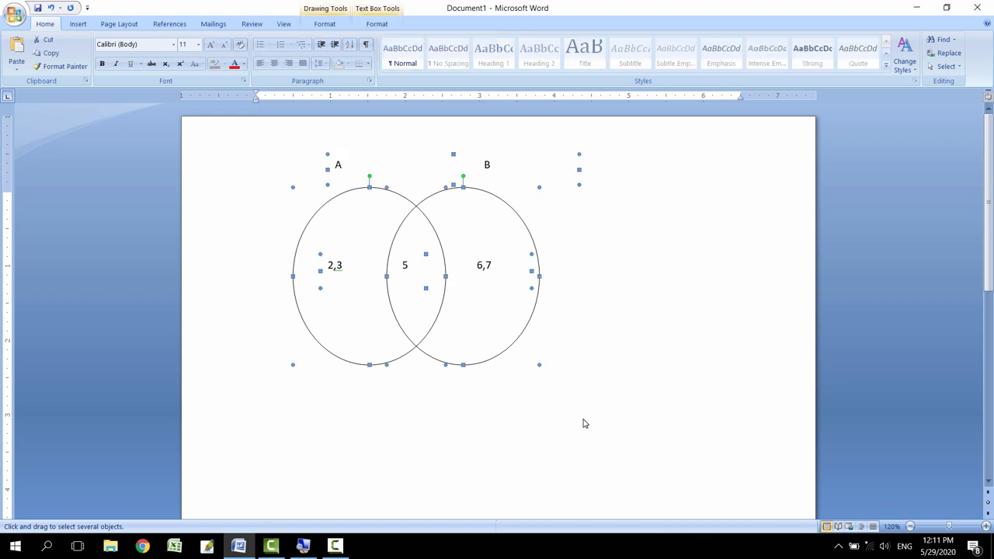
left_click(325, 23)
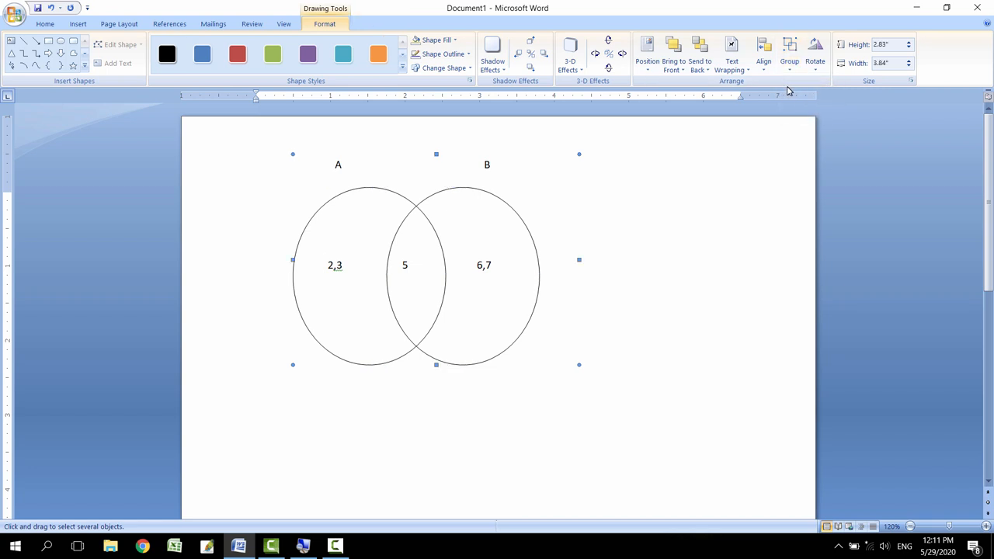
mouse_move(504, 246)
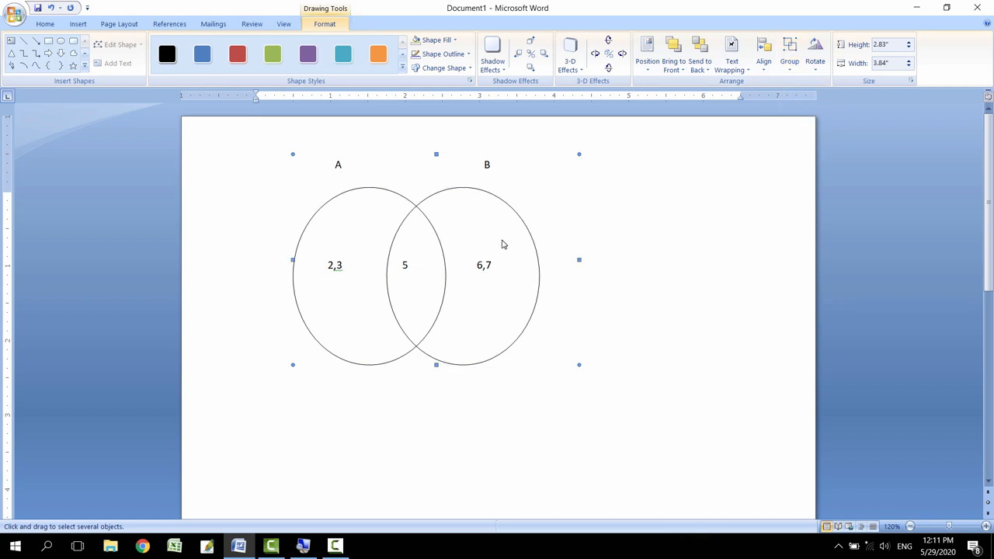